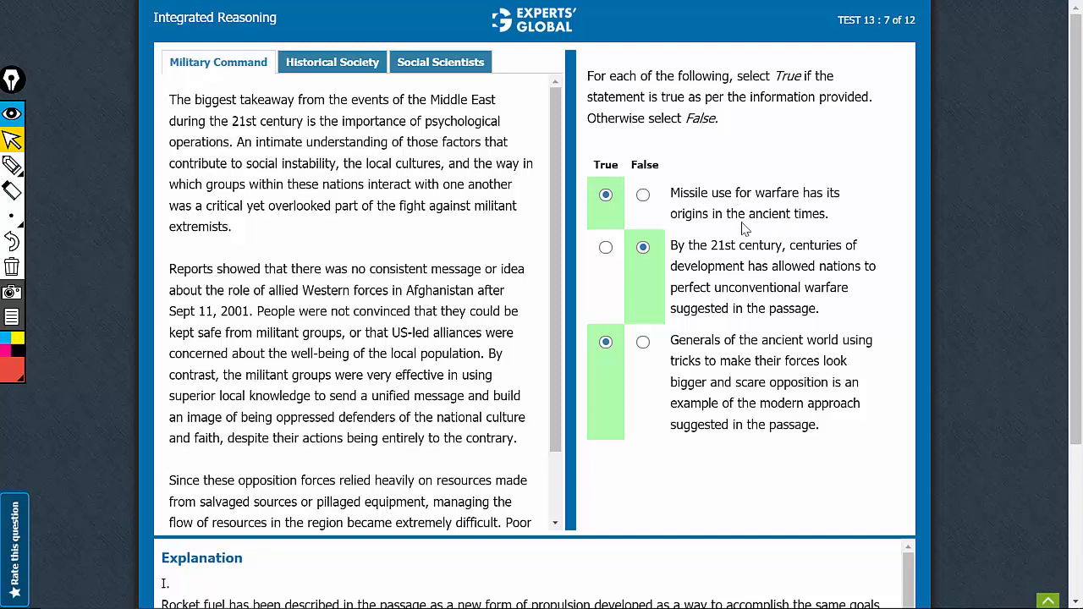
mouse_move(436, 103)
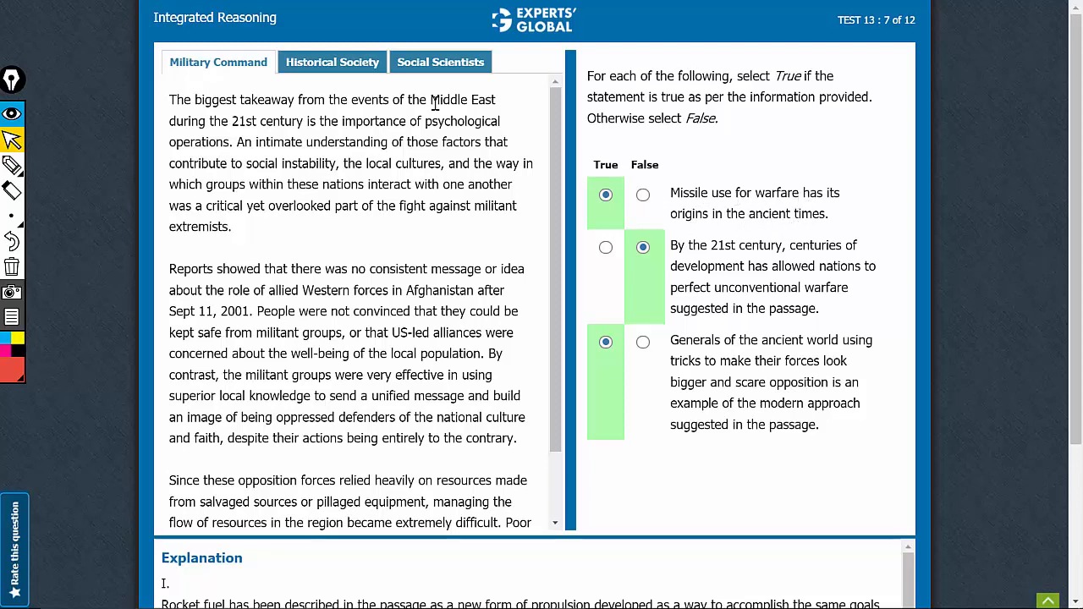
Step: Switch to the Historical Society source and bracket its first paragraph in red
left_click(331, 62)
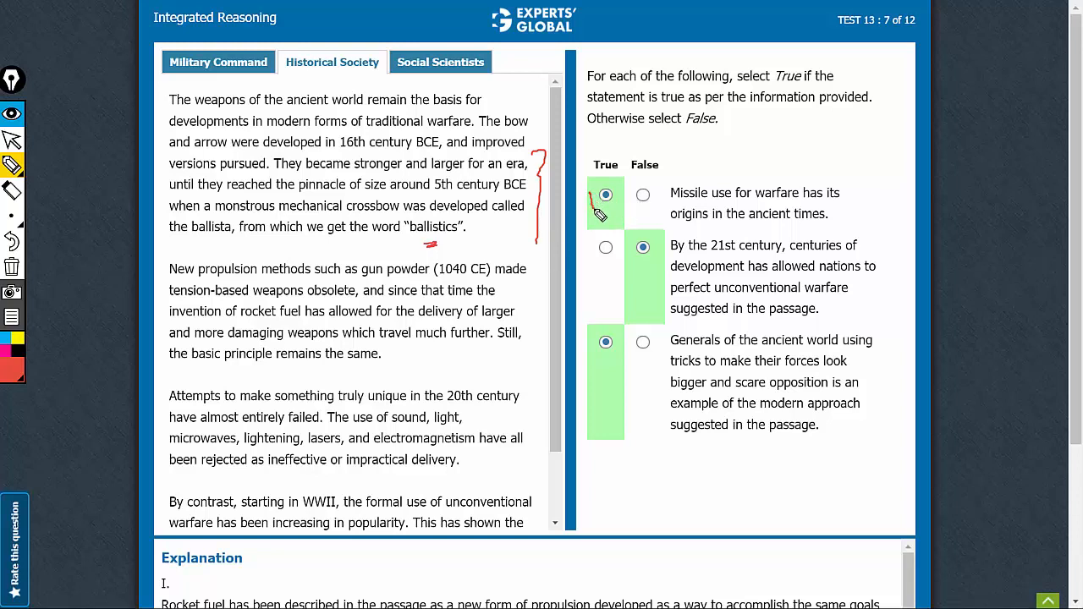
Step: Tick statement one's True answer and mark the word 'perfect' in statement two
left_click_drag(600, 216, 634, 169)
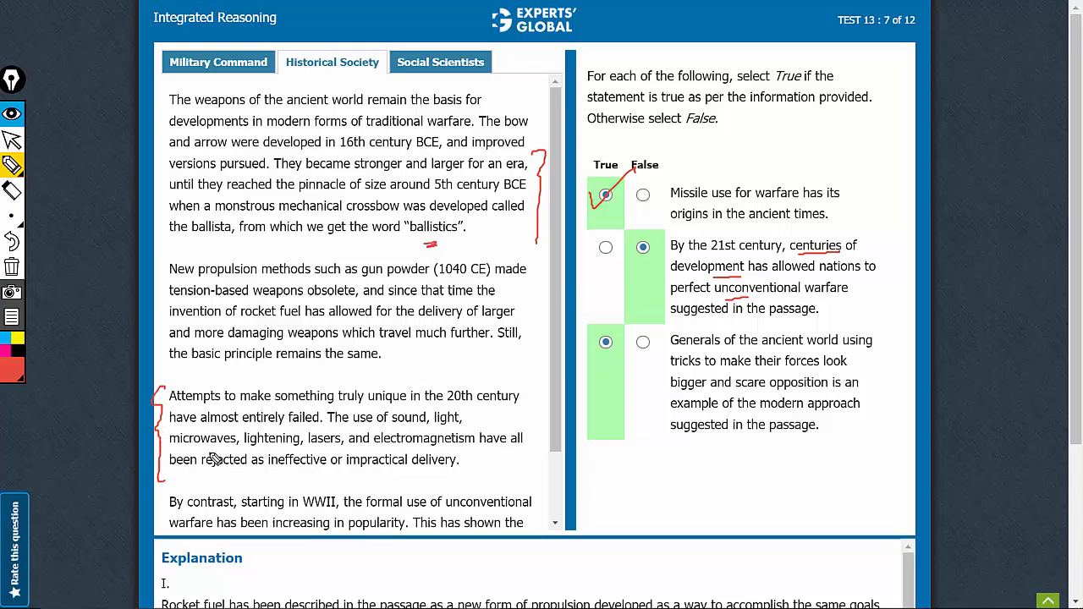
mouse_move(812, 275)
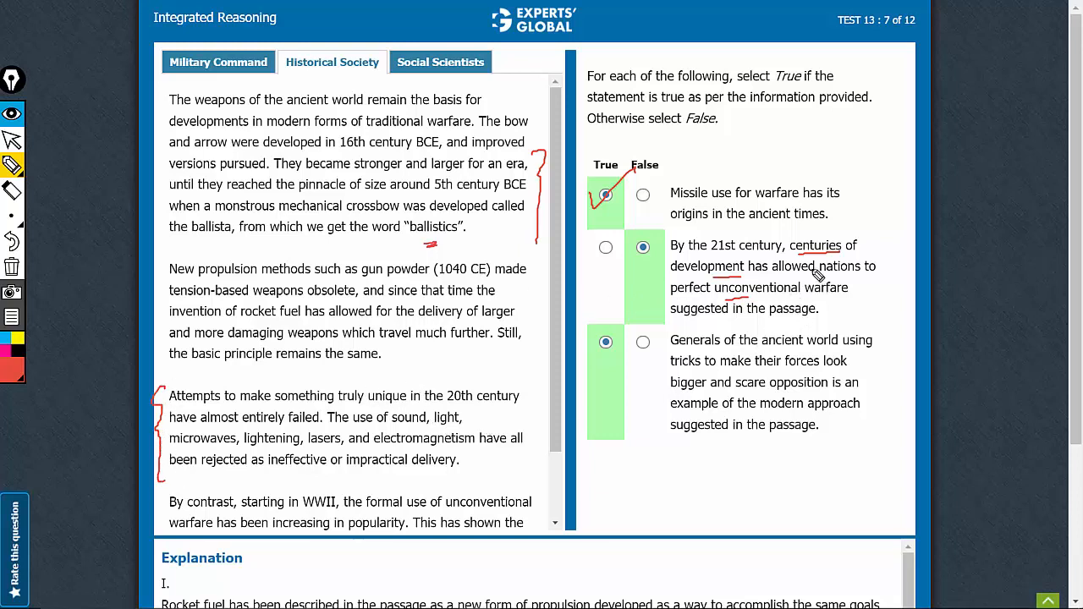
mouse_move(761, 285)
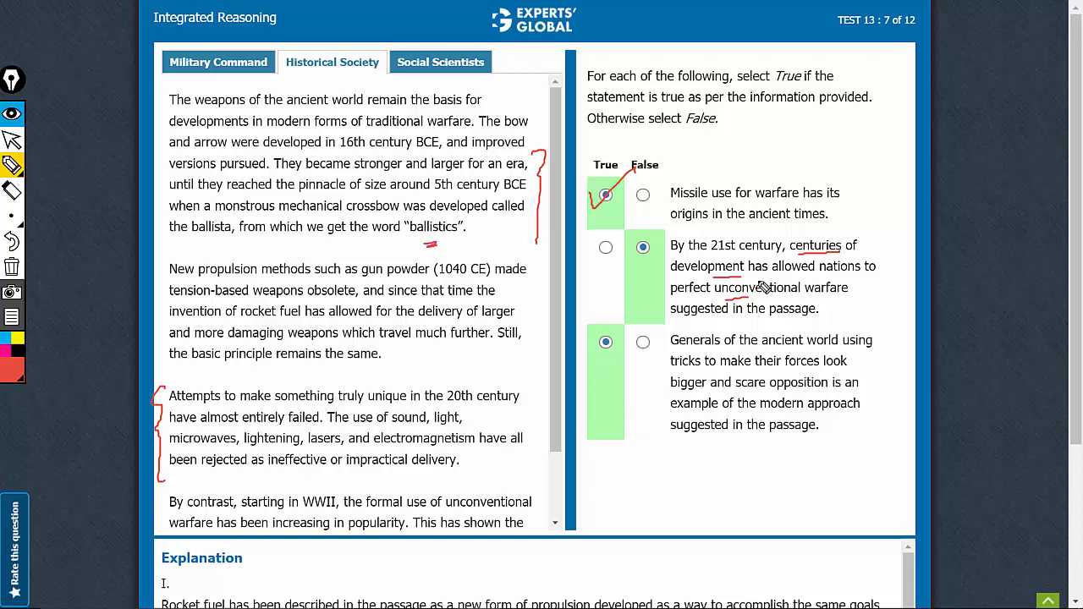
mouse_move(692, 286)
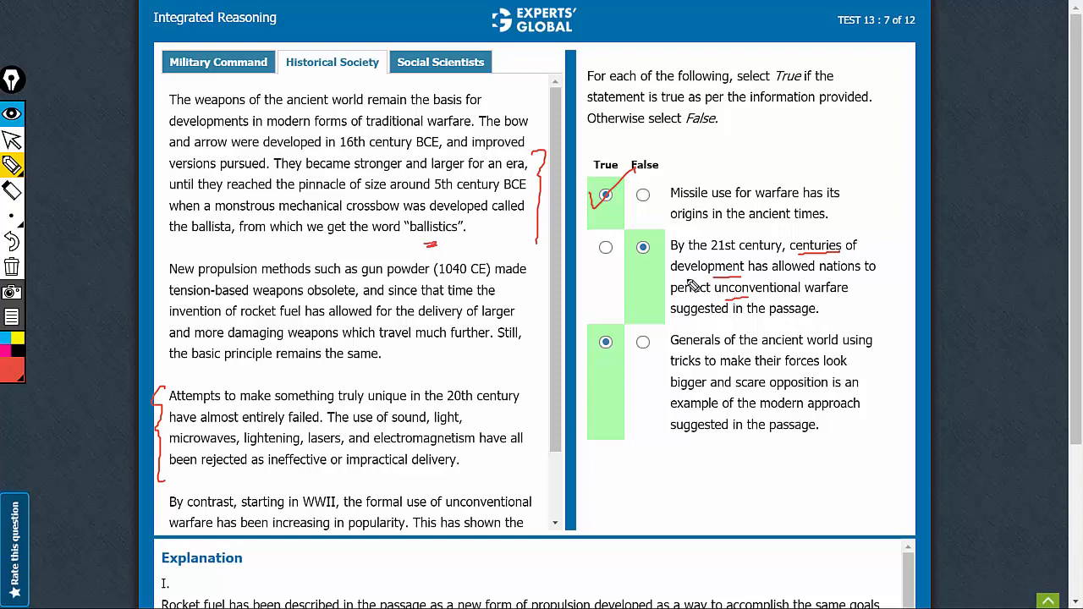
left_click_drag(673, 292, 719, 292)
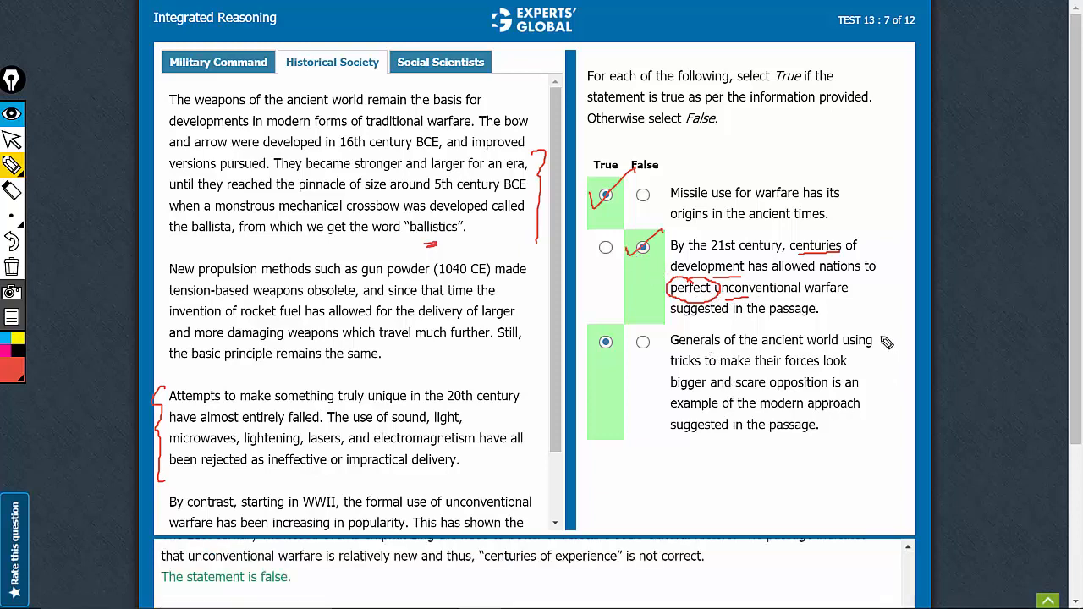
Step: Bracket the third statement about ancient generals' tricks in red ink
left_click_drag(886, 330, 887, 431)
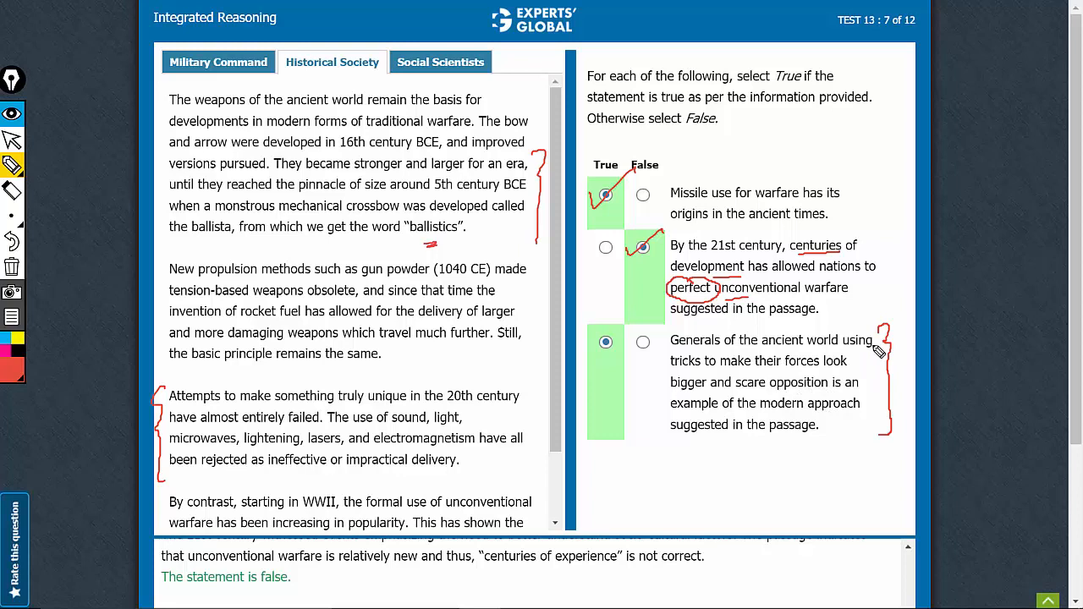
mouse_move(816, 401)
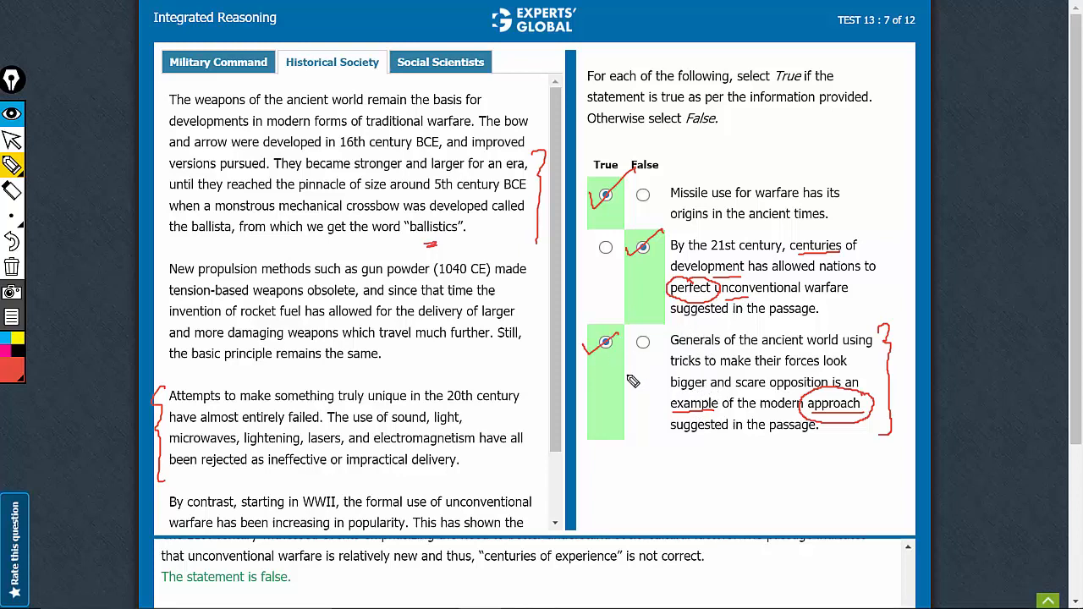
mouse_move(636, 385)
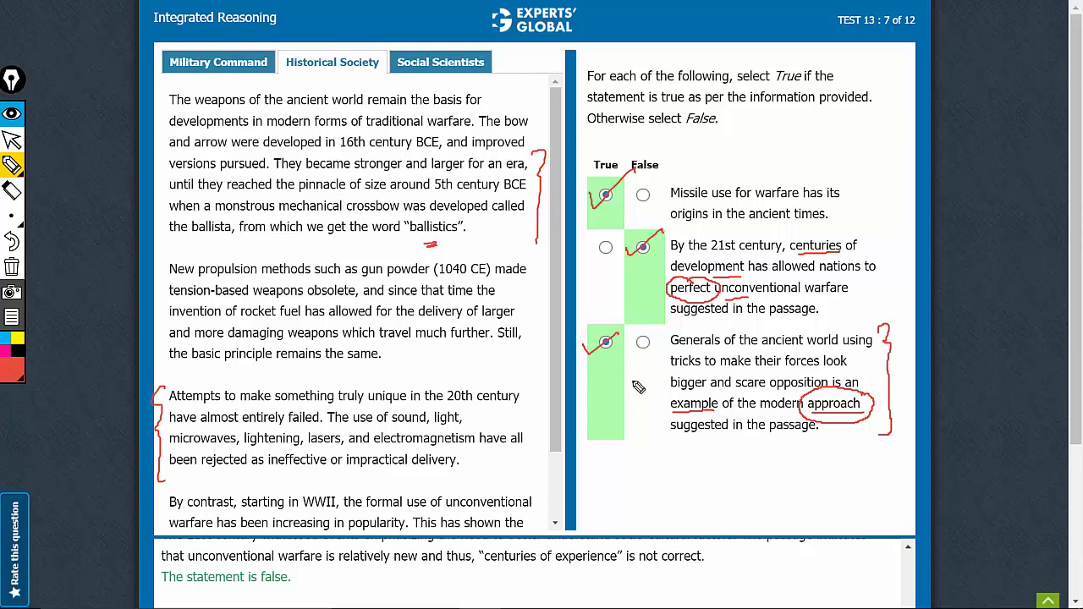